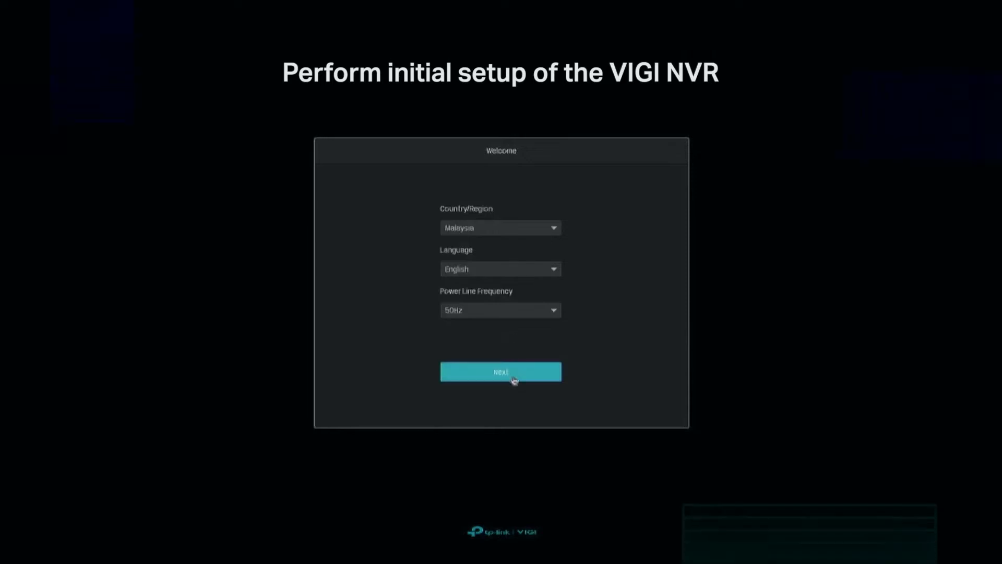
Accept Malaysia, English and 50Hz power frequency on the Welcome screen.
left_click(501, 372)
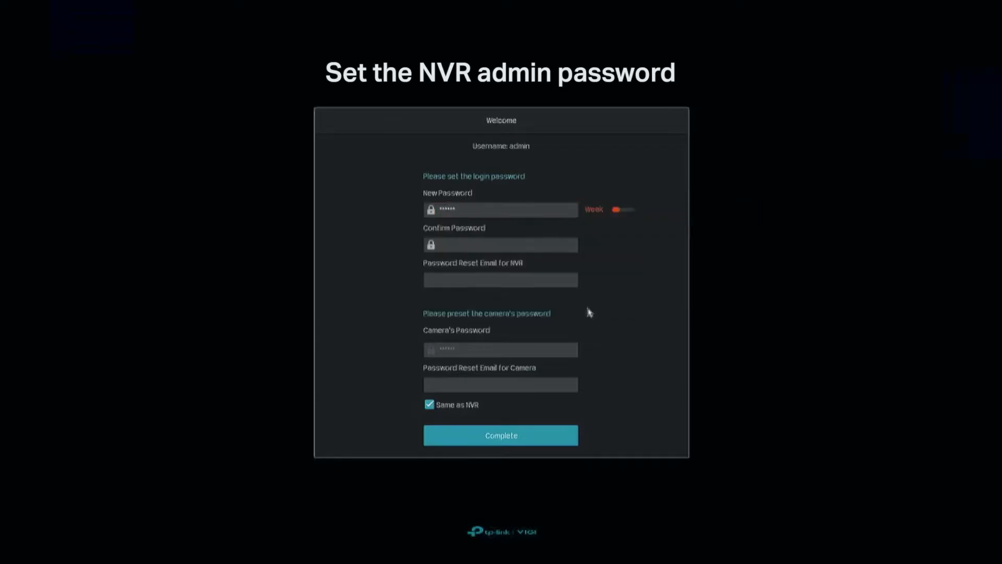
Enter and confirm the admin password with a recovery email, keeping camera password Same as NVR.
left_click(500, 245)
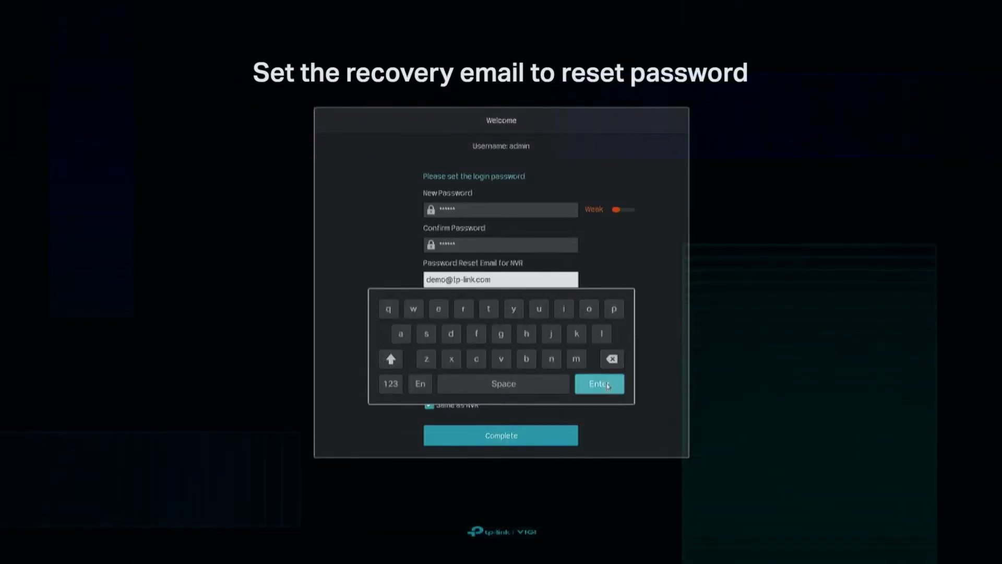
left_click(599, 383)
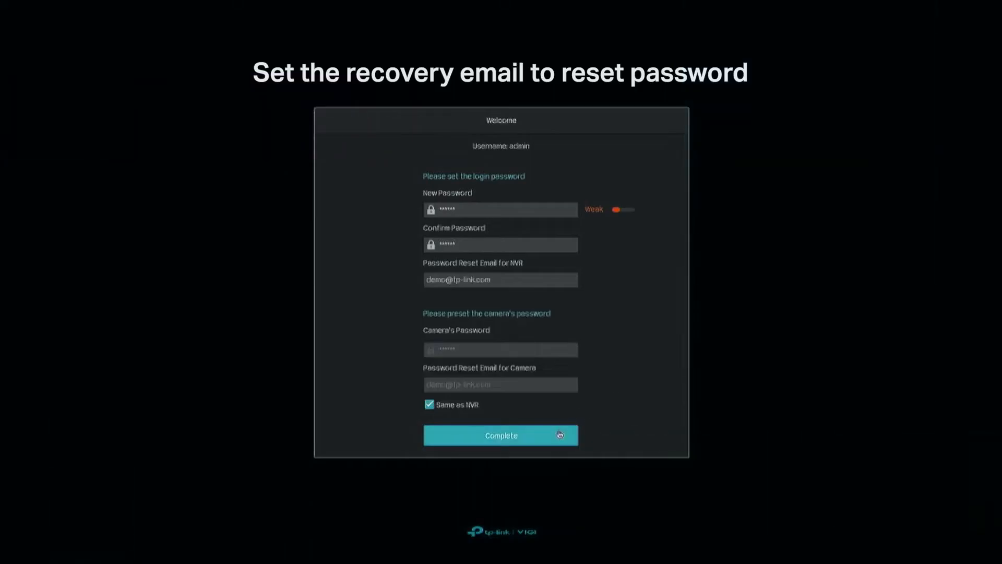
left_click(501, 435)
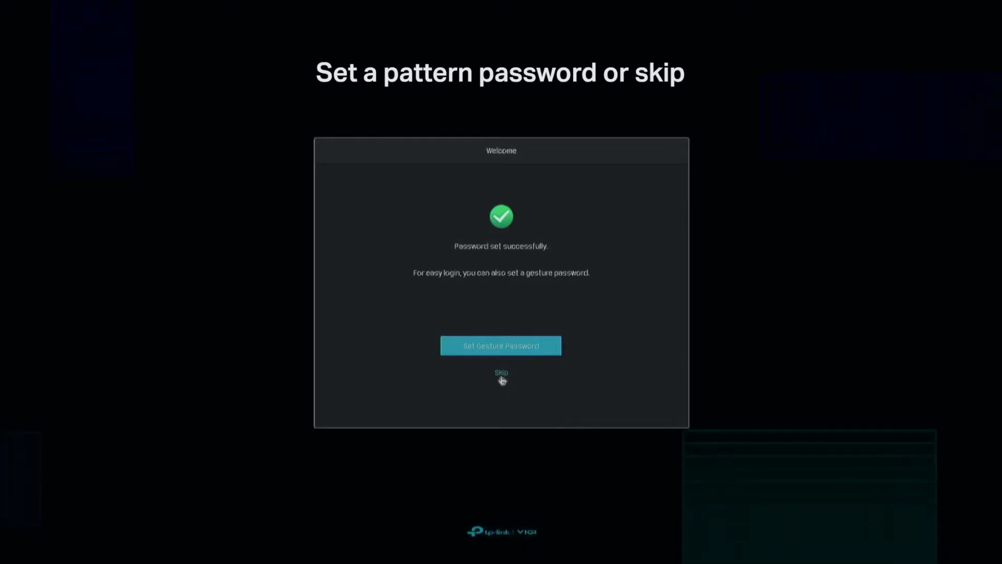
Skip the gesture password and enable Plug and Play to auto-add detected cameras.
left_click(502, 372)
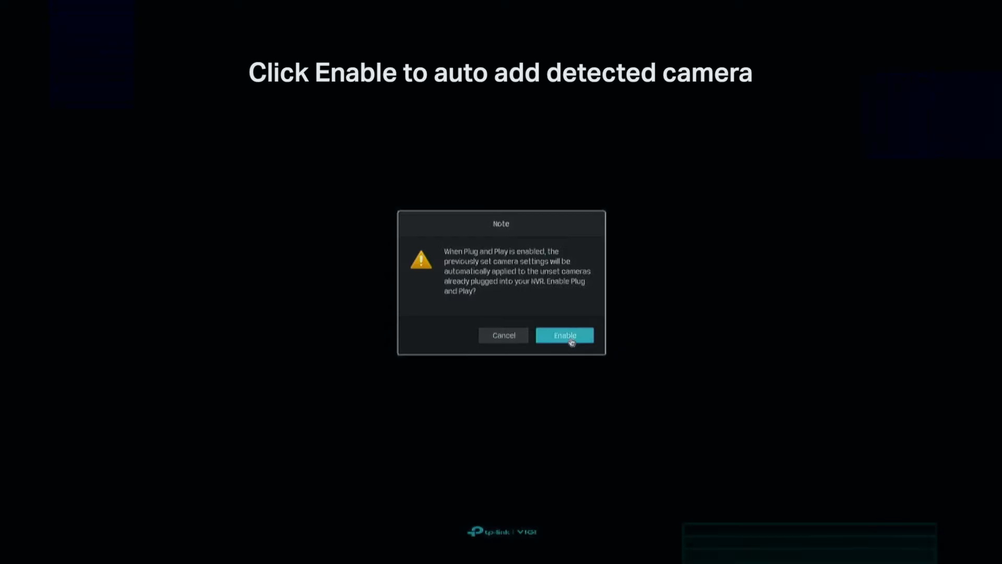
left_click(565, 335)
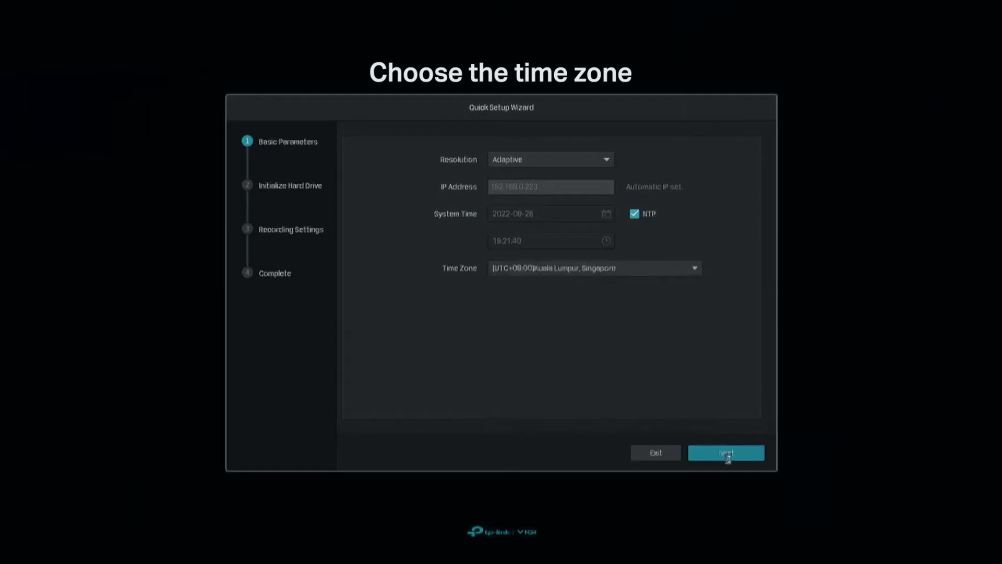
Keep time zone UTC+08:00 Kuala Lumpur and initialize the SATA-1 hard drive to Normal status.
left_click(727, 452)
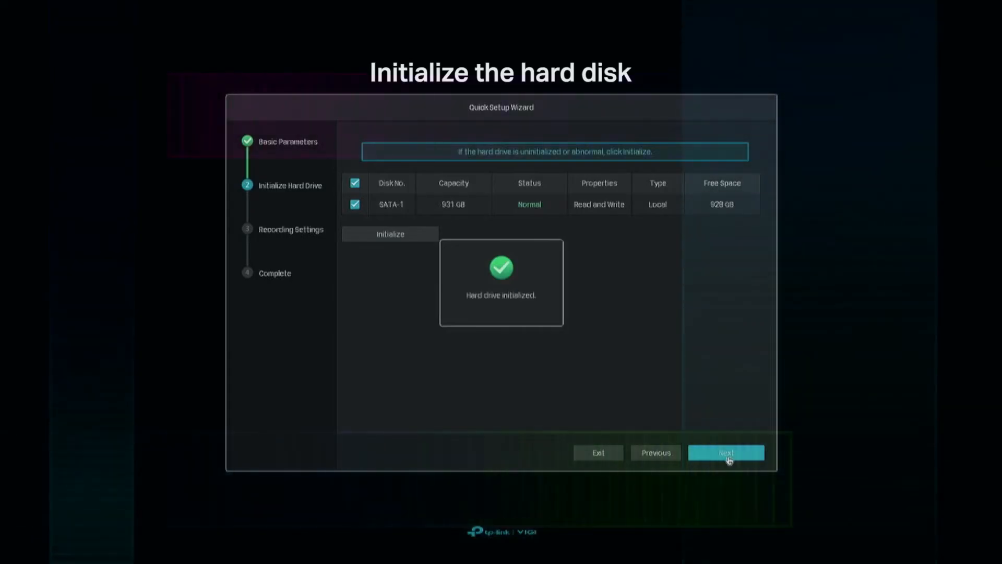
left_click(726, 452)
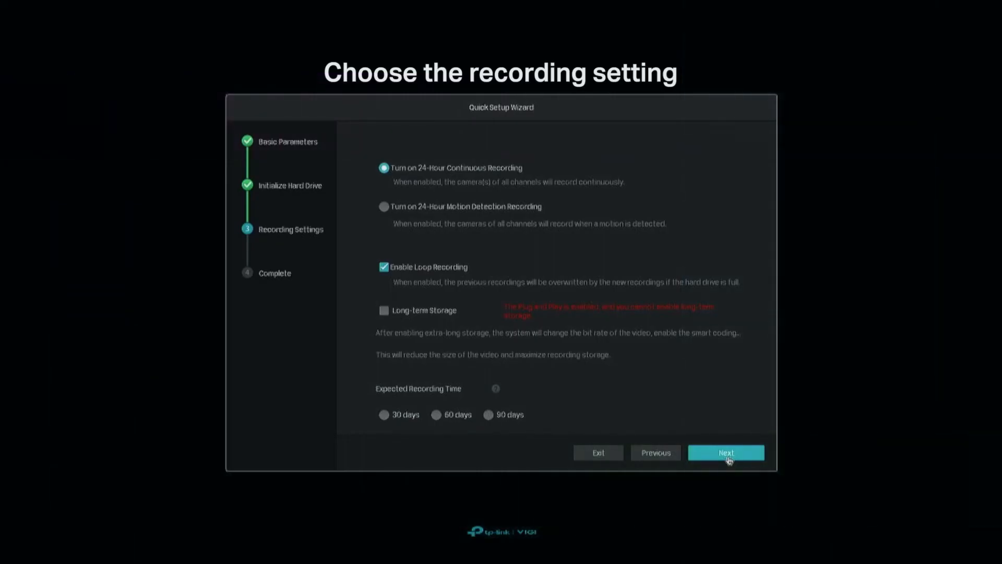
Turn on 24-hour continuous recording with loop recording and complete the wizard, saving settings.
left_click(726, 452)
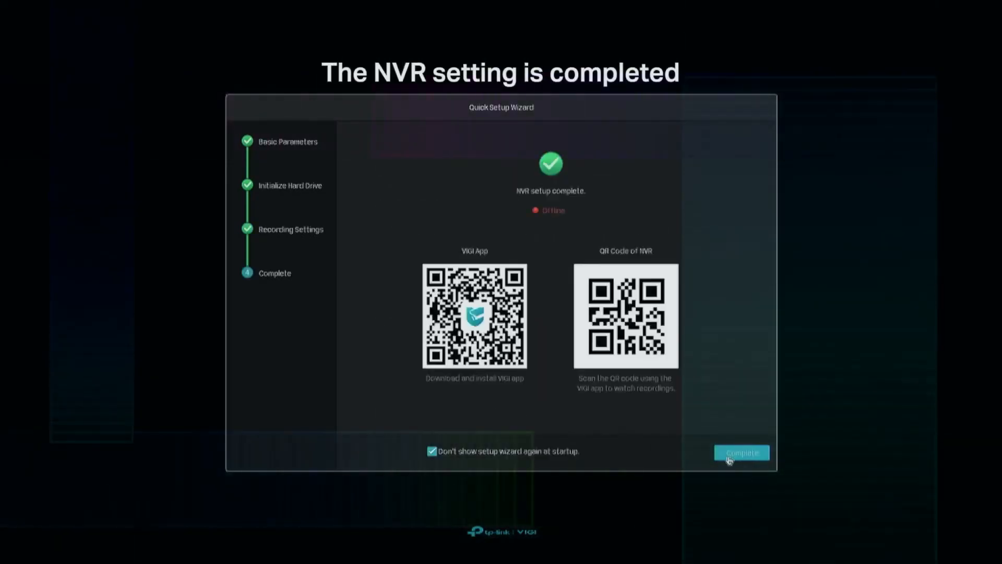
left_click(742, 453)
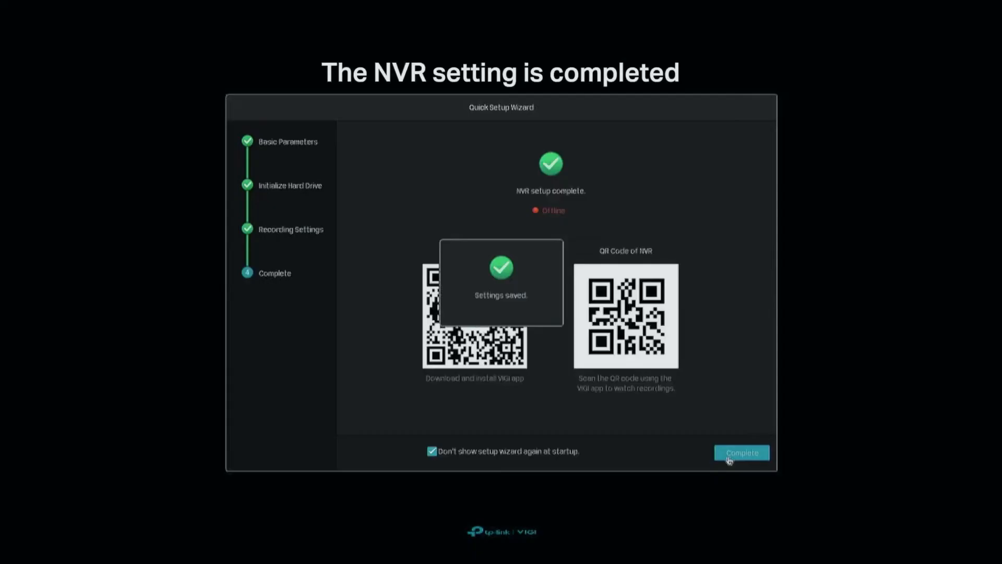